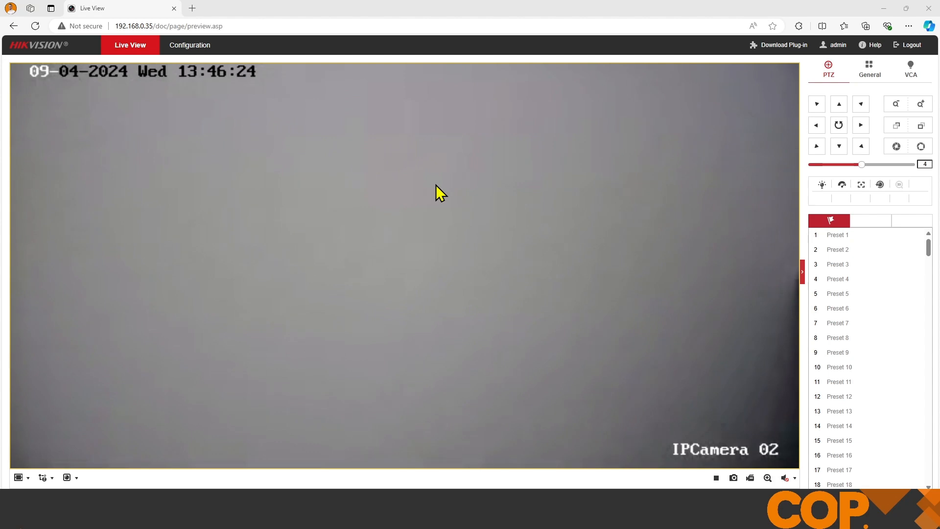
# Switch from the live camera view to the Configuration pages
pyautogui.click(190, 45)
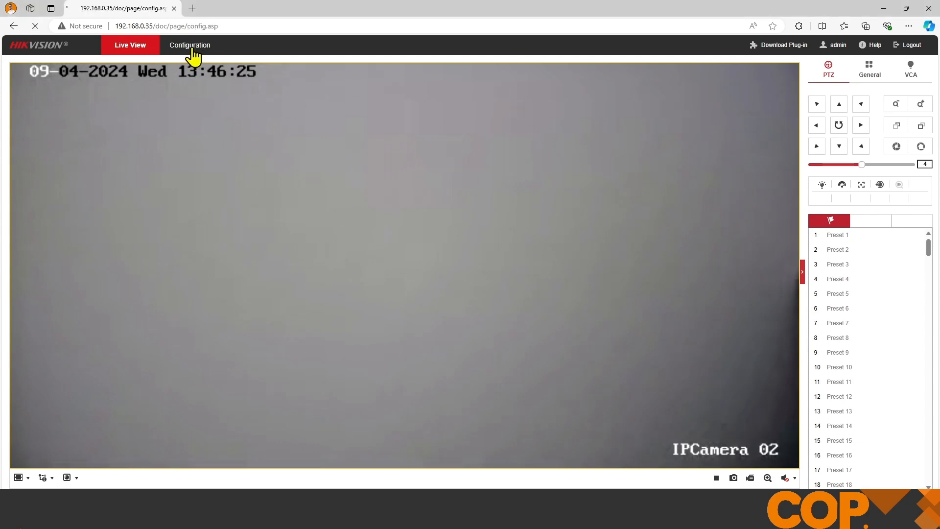
# Bring up Image > Display Settings with the Day/Night Switch section
pyautogui.click(190, 45)
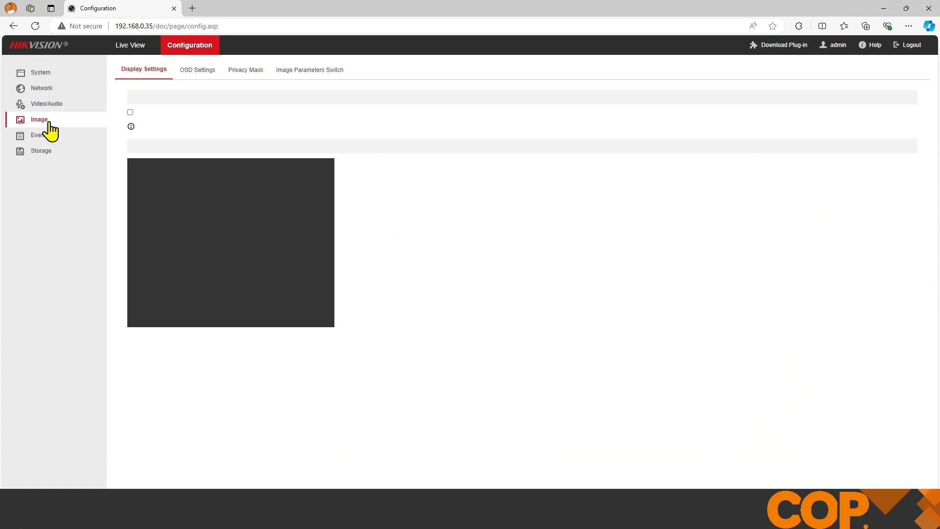
pyautogui.moveTo(195, 128)
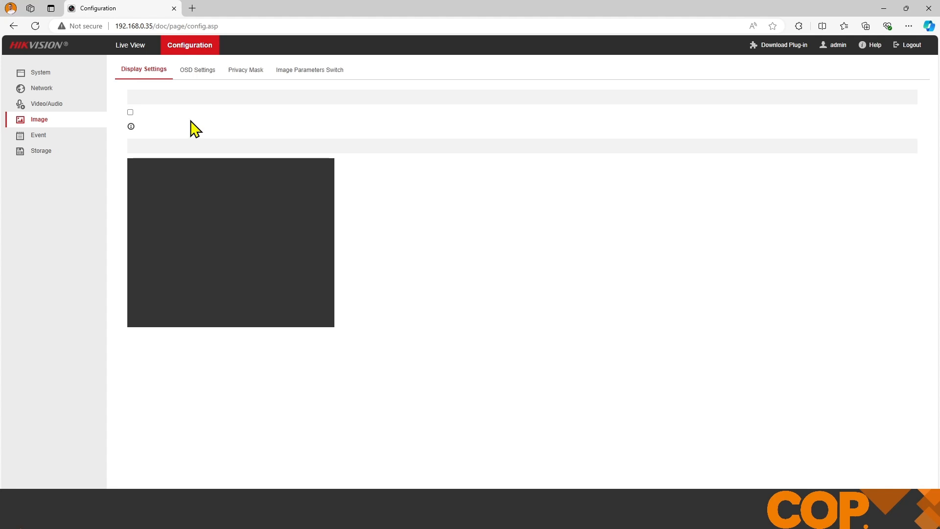
pyautogui.moveTo(182, 108)
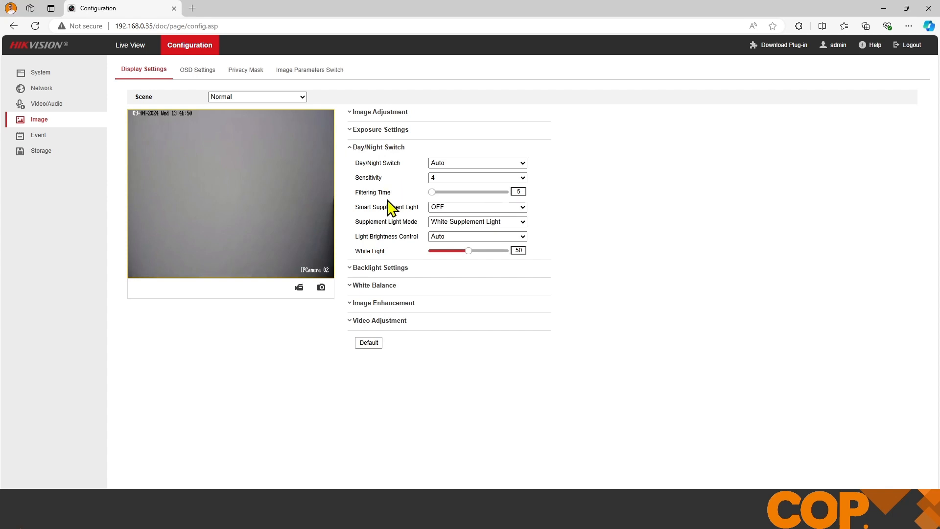
pyautogui.moveTo(420, 222)
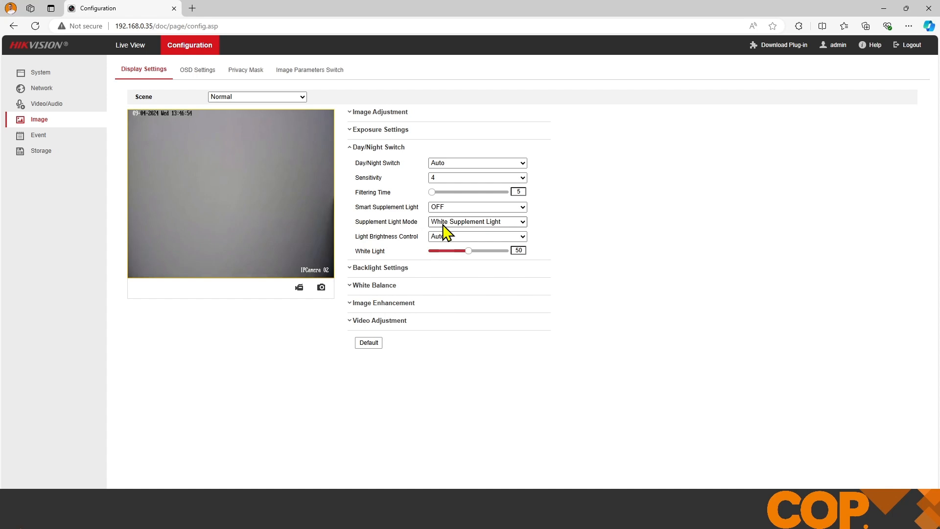
pyautogui.moveTo(504, 234)
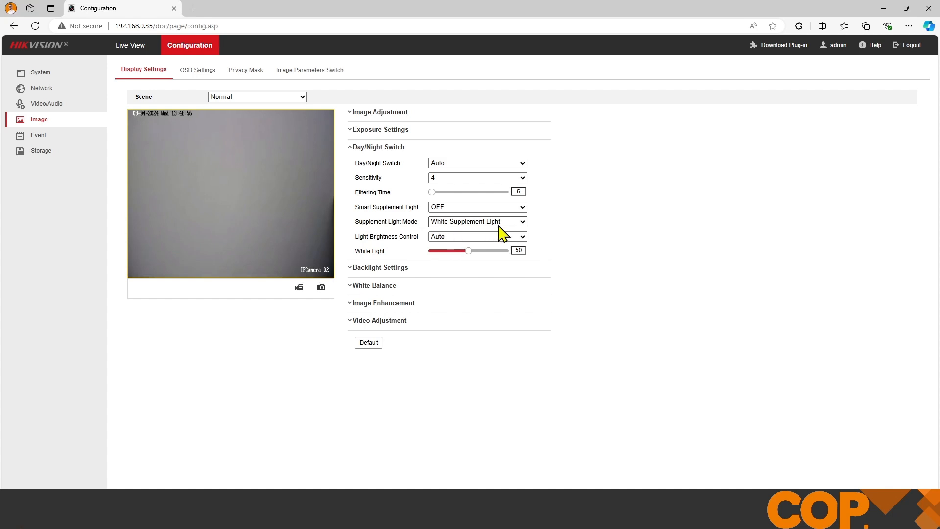
# Set Supplement Light Mode to Smart and go to Basic Event motion detection
pyautogui.click(477, 221)
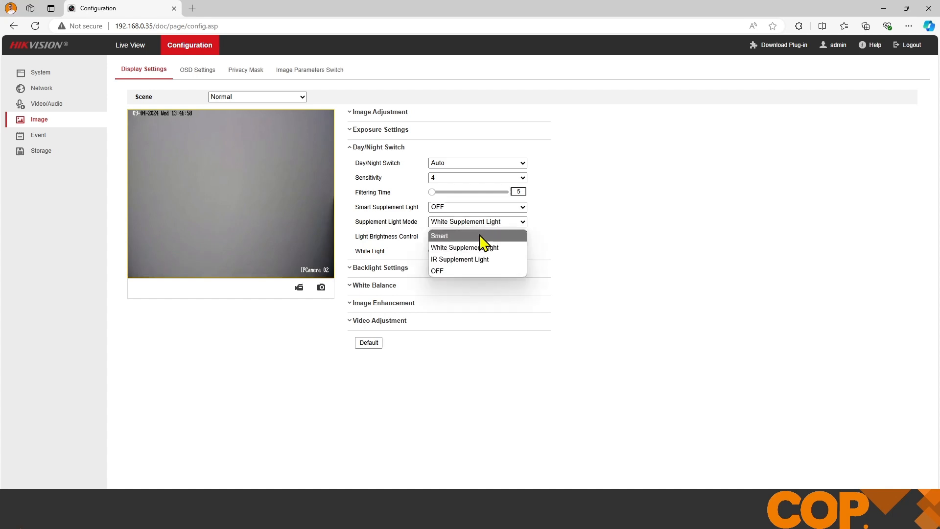
pyautogui.click(440, 235)
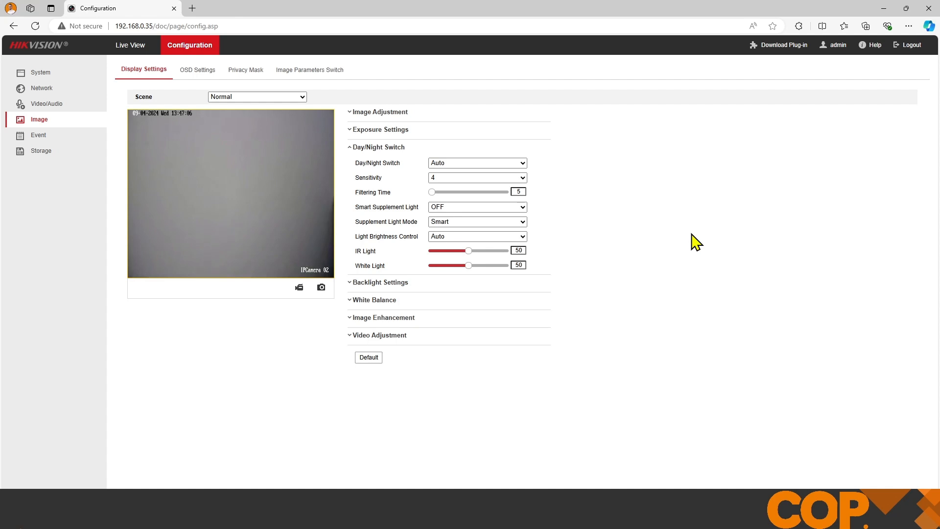
pyautogui.moveTo(542, 211)
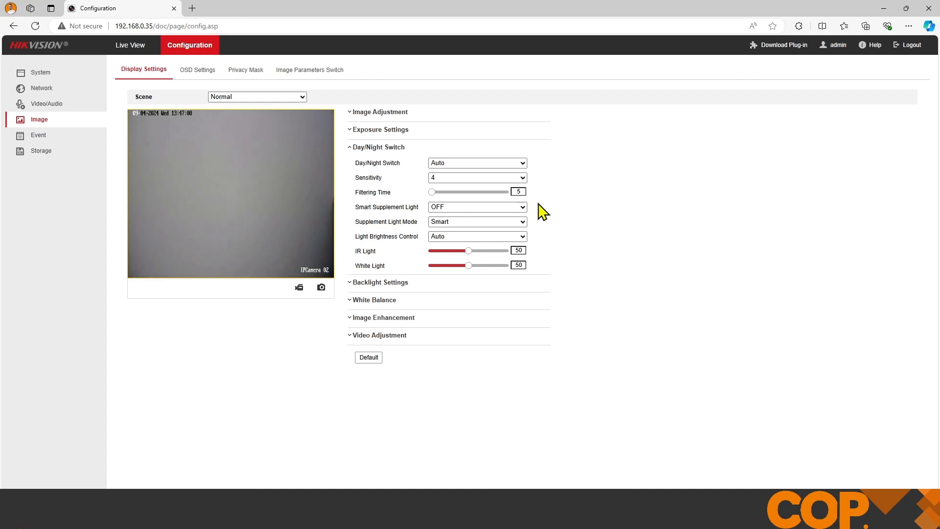
pyautogui.click(38, 135)
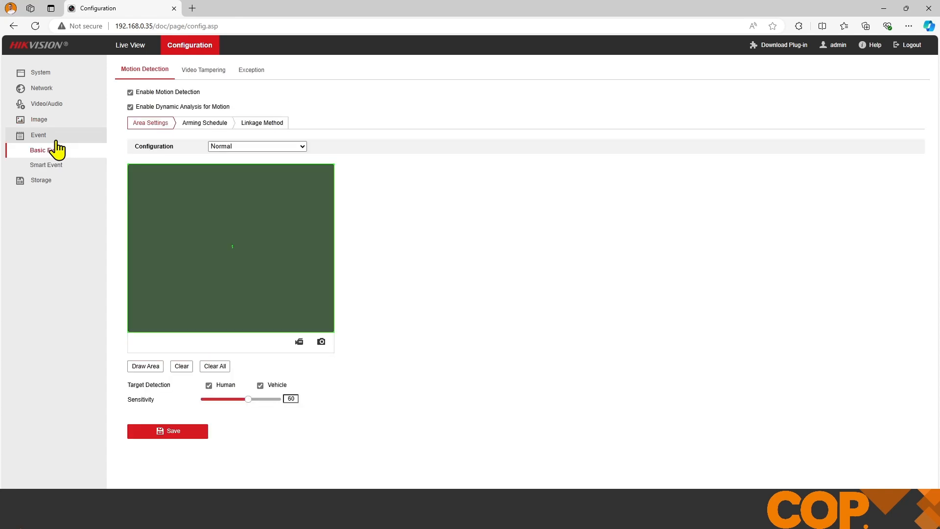
pyautogui.moveTo(80, 173)
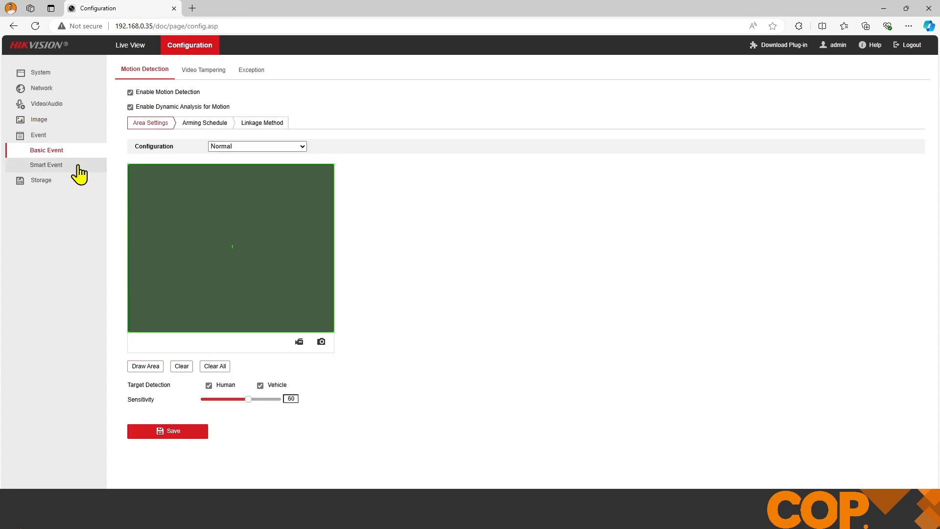
# Show the Linkage Method options for Smart Event's Line Crossing Detection
pyautogui.click(47, 165)
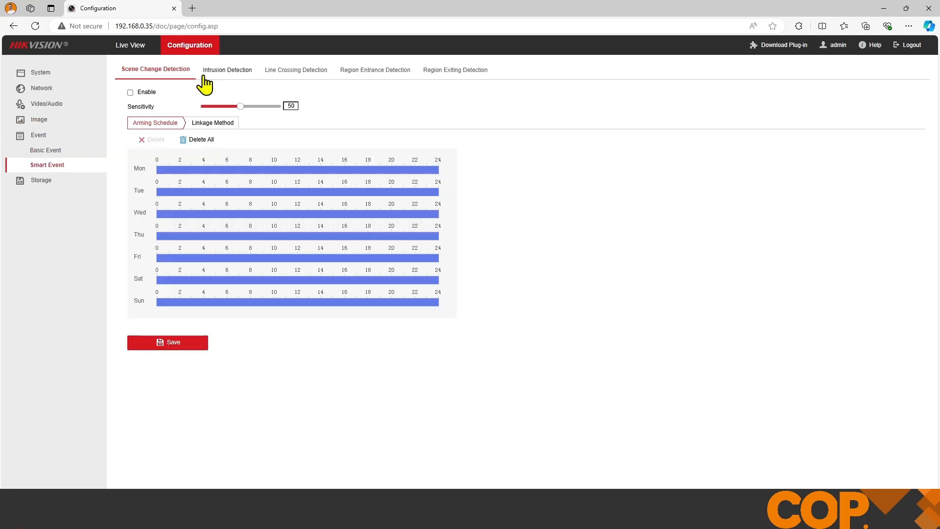
pyautogui.click(295, 69)
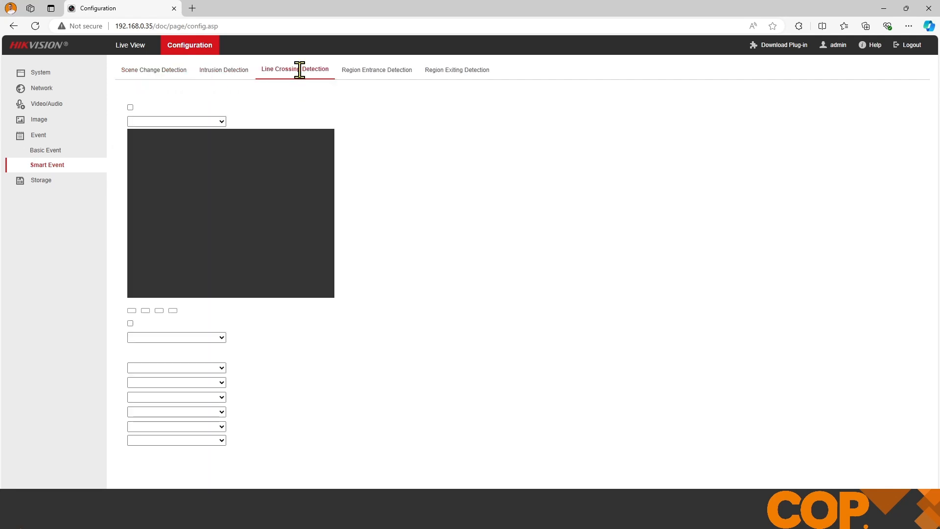
pyautogui.click(294, 70)
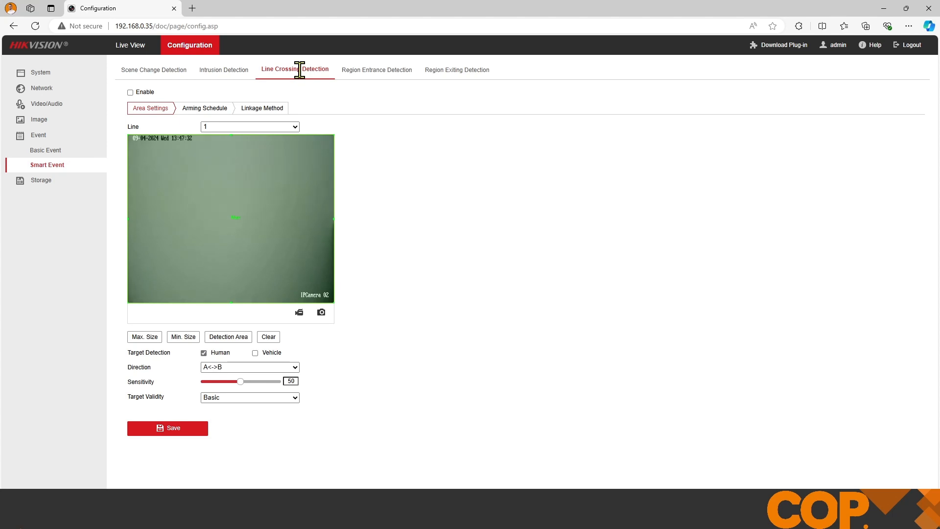
pyautogui.moveTo(267, 112)
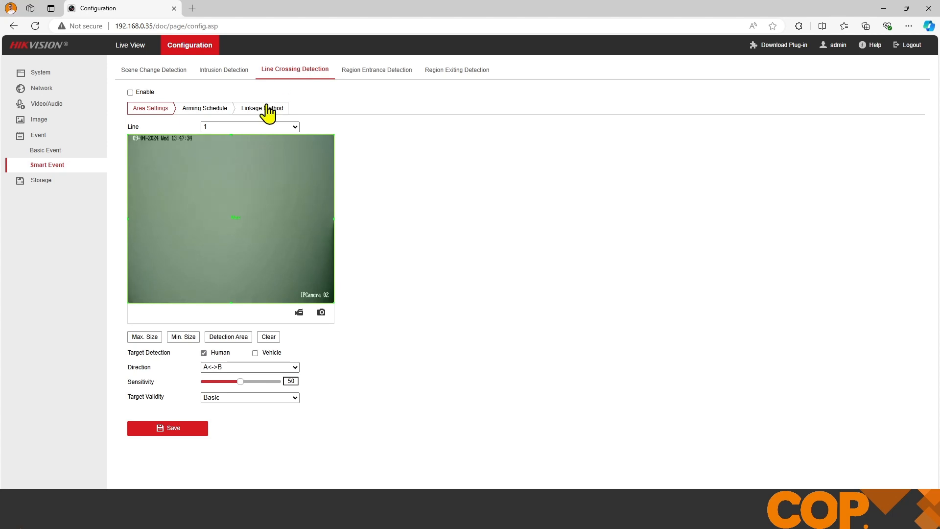
pyautogui.click(261, 107)
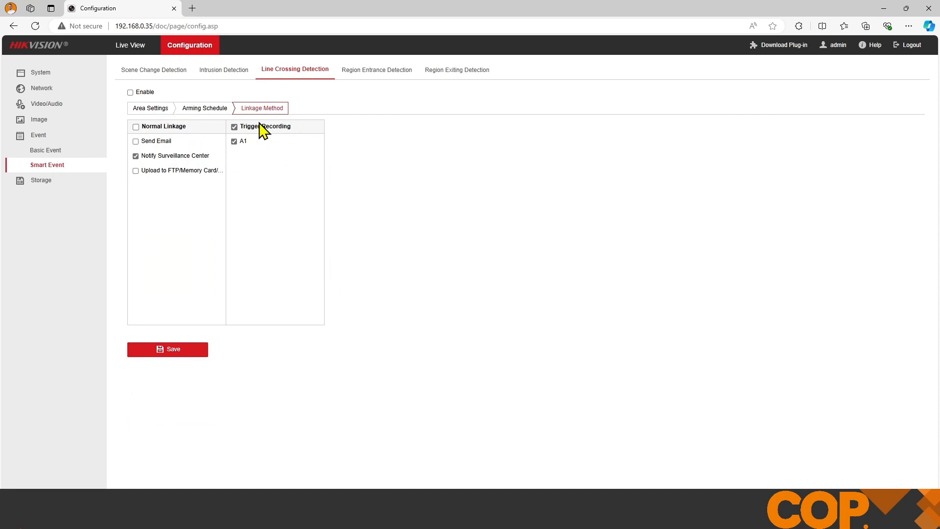
pyautogui.moveTo(368, 174)
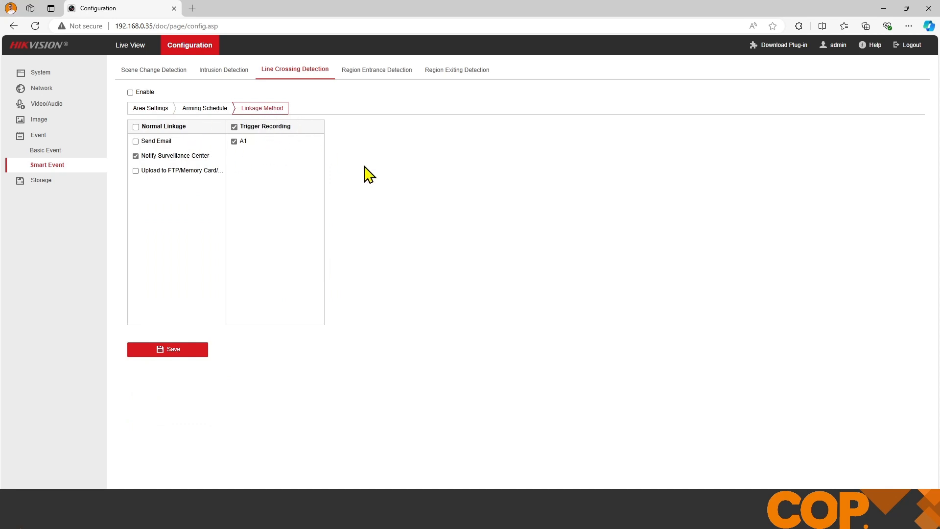